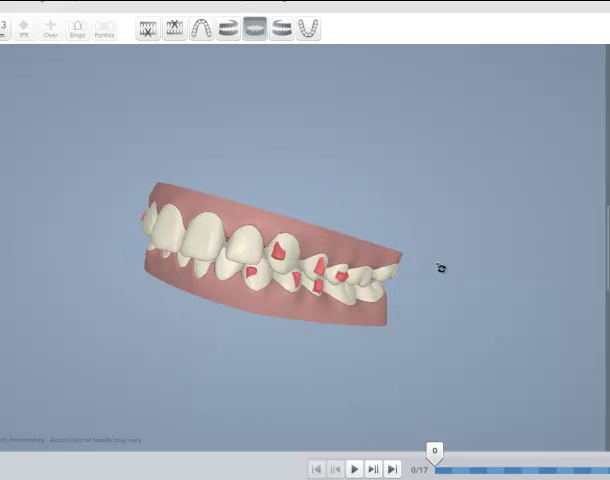
Step: Orbit the dental model at stage 0 until the front incisors face the viewer
left_click_drag(440, 267, 355, 262)
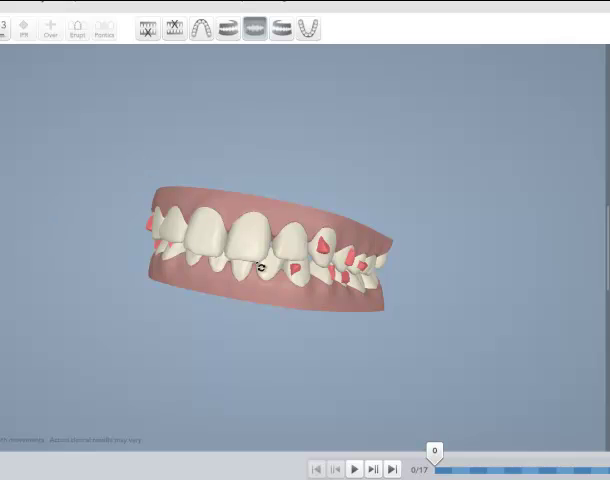
left_click_drag(260, 260, 370, 265)
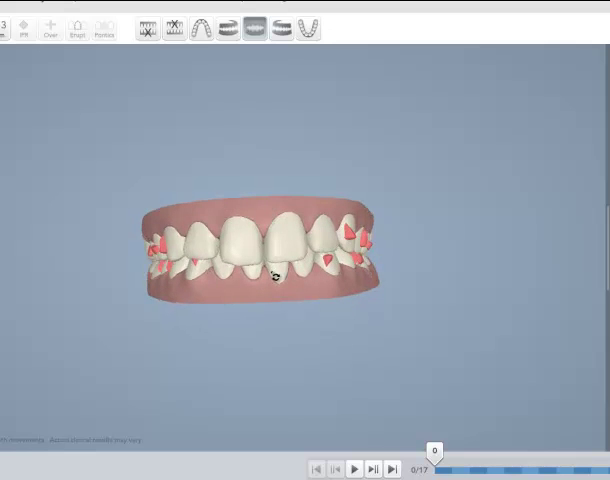
mouse_move(315, 272)
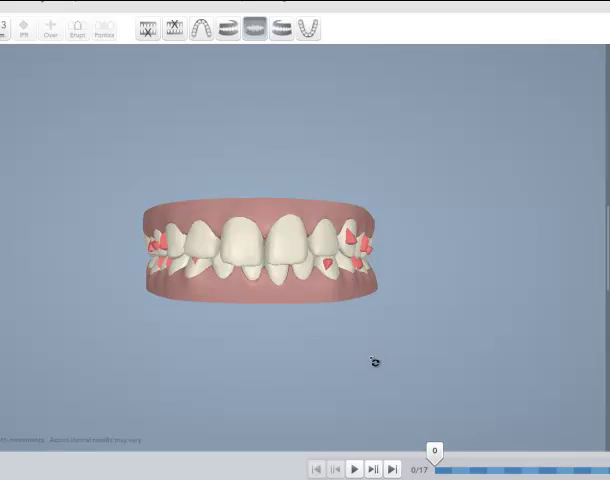
mouse_move(435, 451)
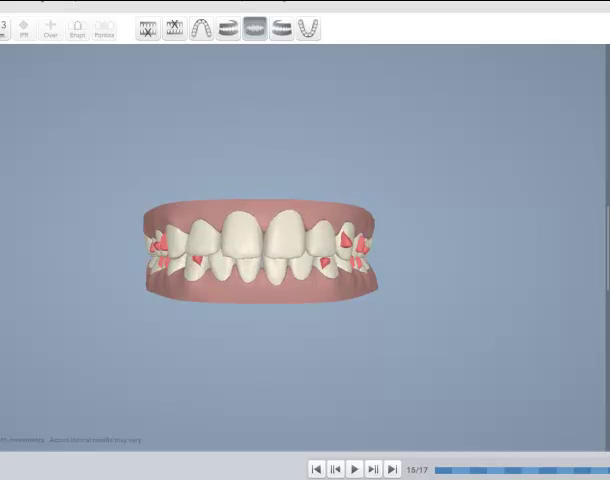
Step: Step the treatment forward to stage 13 of 17
left_click(393, 468)
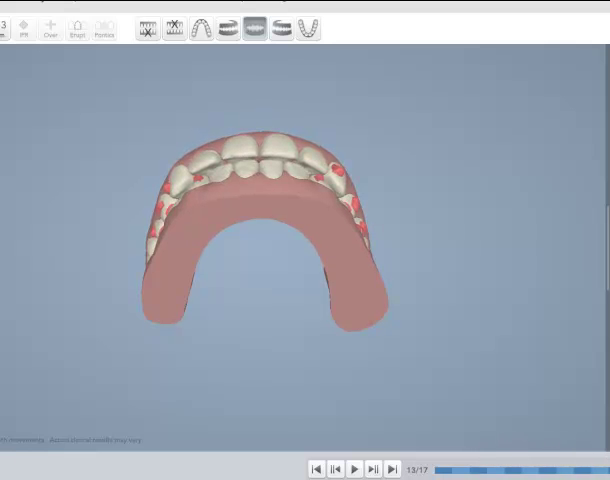
Step: Jump to the final treatment stage, 17 of 17
left_click(392, 468)
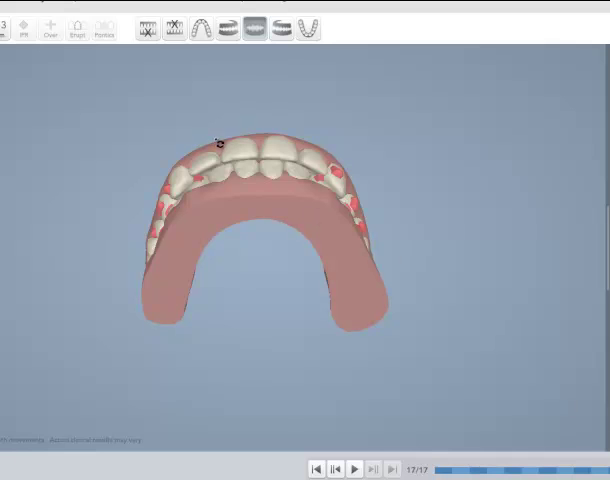
mouse_move(222, 184)
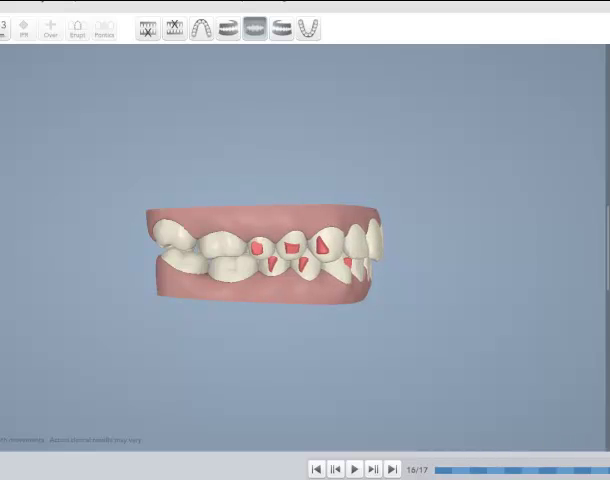
Step: Show the upper arch alone, move to stage 10, then return to stage 0
left_click(355, 468)
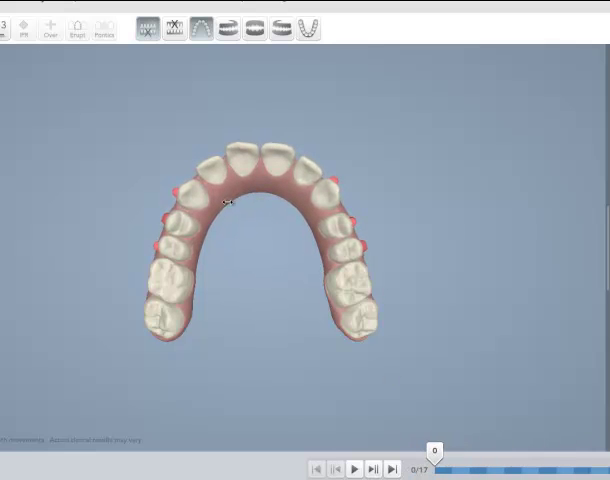
left_click(354, 469)
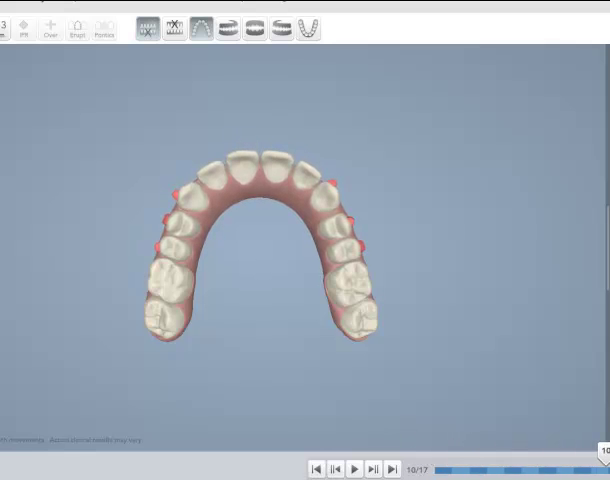
left_click(393, 468)
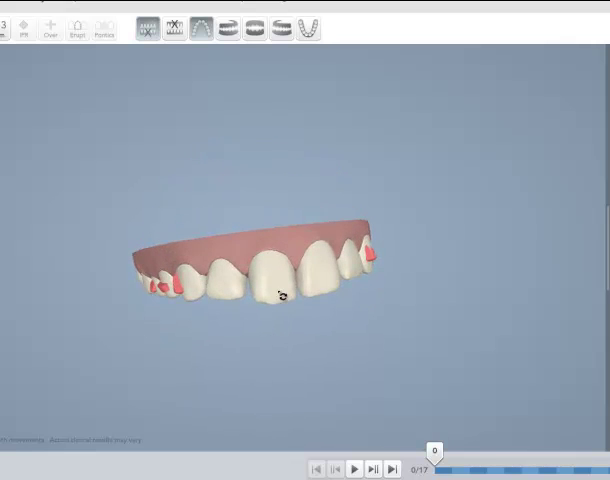
Step: Switch arch views and hide the upper arch, leaving the lower arch alone
left_click(255, 28)
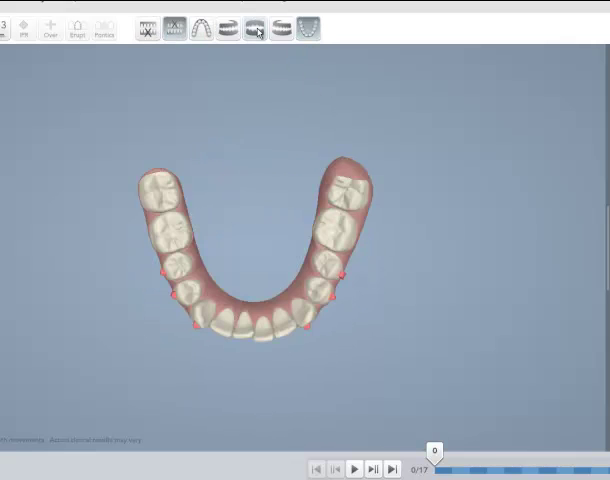
left_click(254, 28)
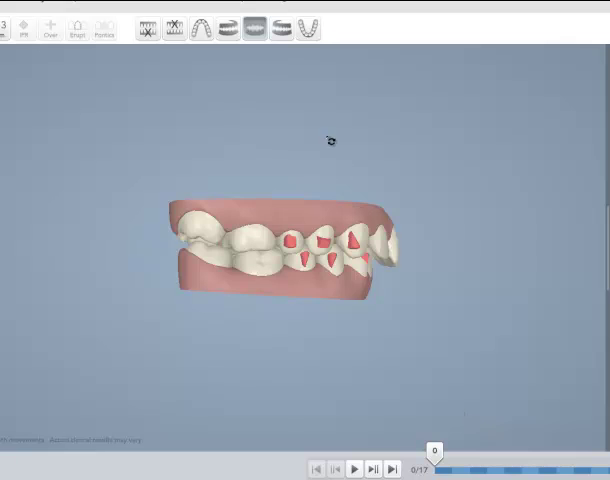
left_click(174, 27)
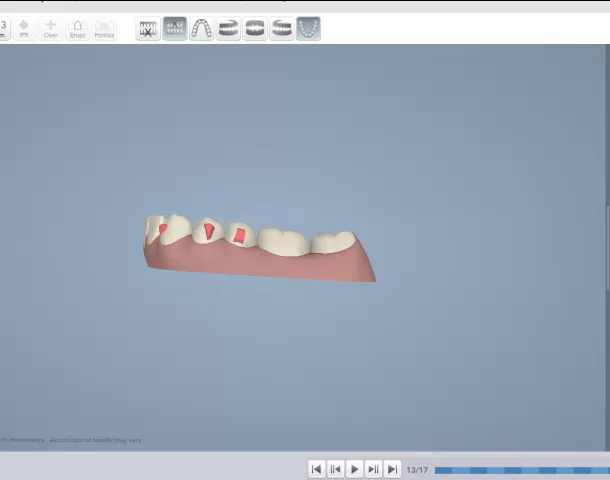
Step: Restore both arches in the frontal view
left_click(395, 470)
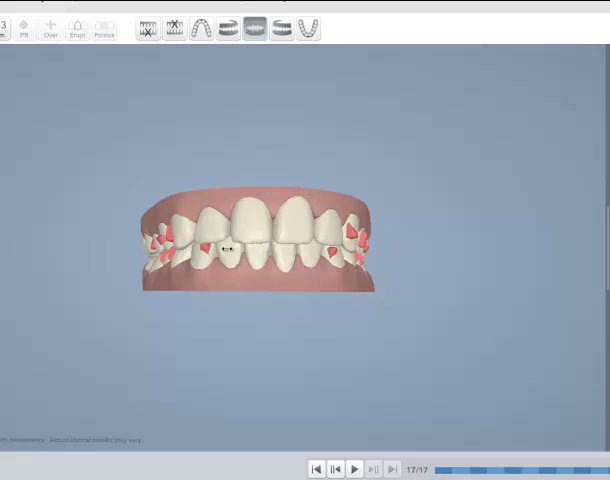
mouse_move(190, 190)
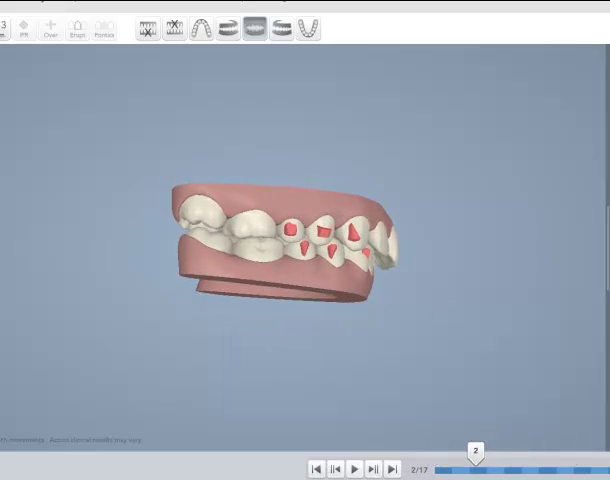
Step: View both arches frontally at the final stage, 17 of 17
left_click(393, 468)
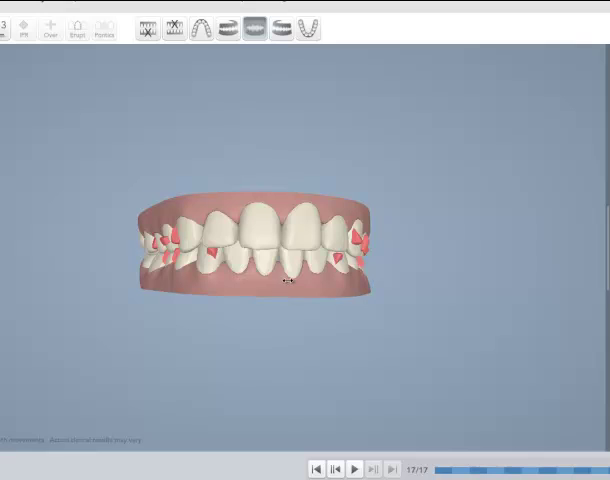
mouse_move(477, 245)
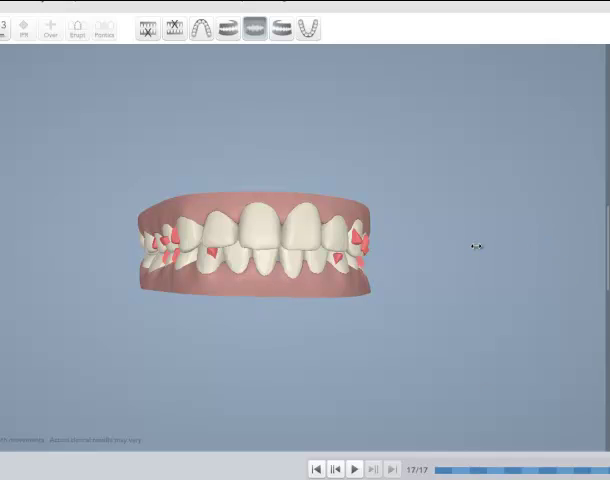